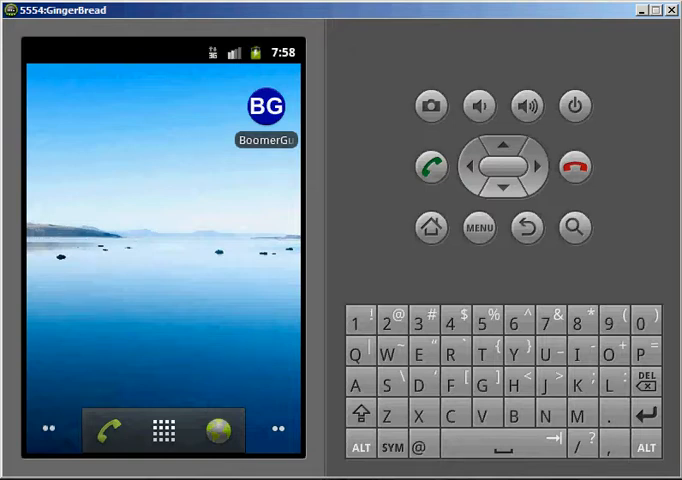
pyautogui.moveTo(224, 240)
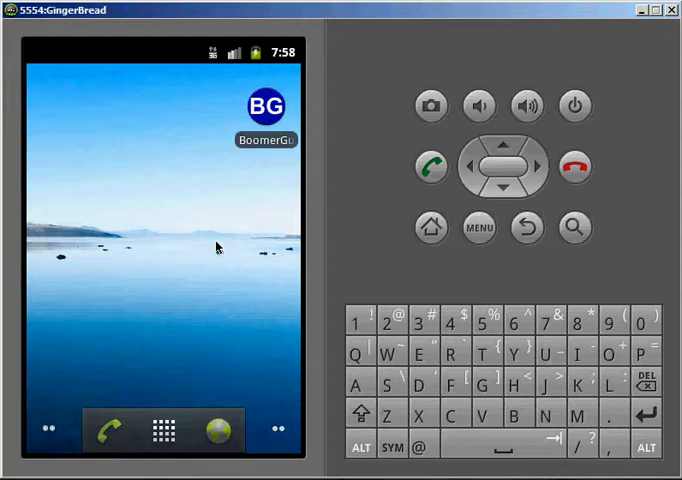
pyautogui.moveTo(272, 220)
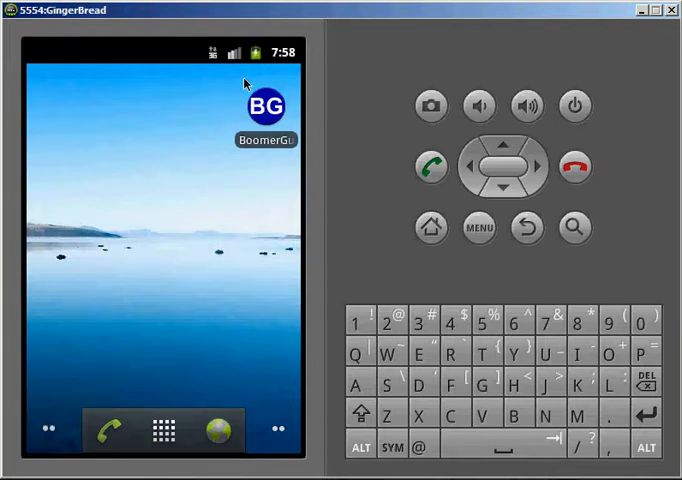
pyautogui.moveTo(266, 176)
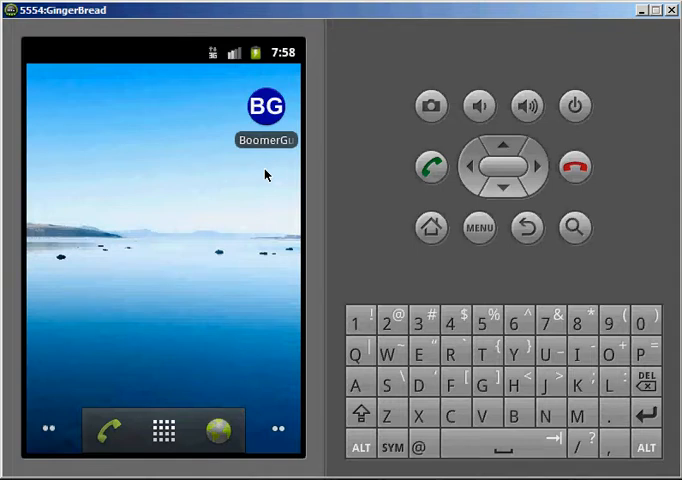
pyautogui.moveTo(268, 108)
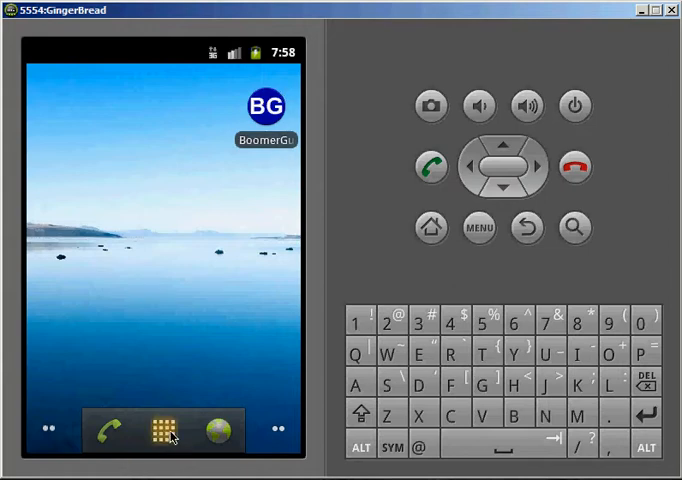
# - Launch BoomerGuard from the app drawer so its Enable GPS prompt appears
pyautogui.click(156, 430)
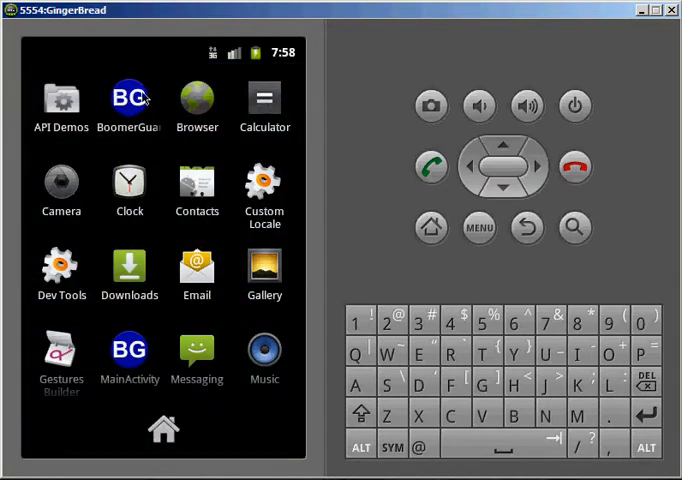
pyautogui.click(432, 228)
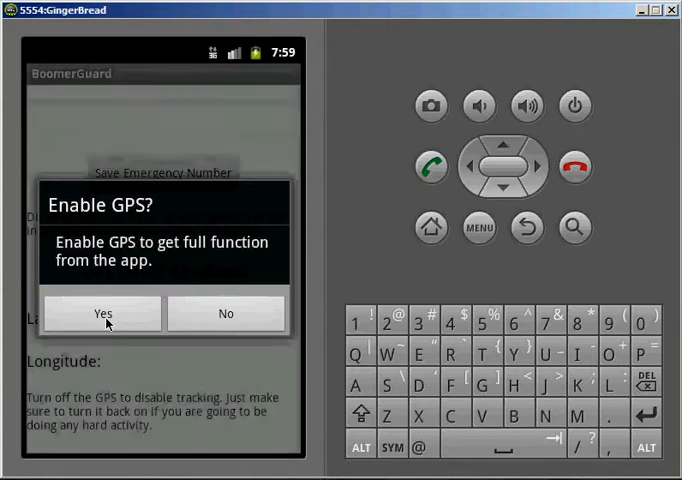
# - Agree to enable GPS, check Use GPS satellites, and return to BoomerGuard showing GPS Enabled
pyautogui.click(100, 312)
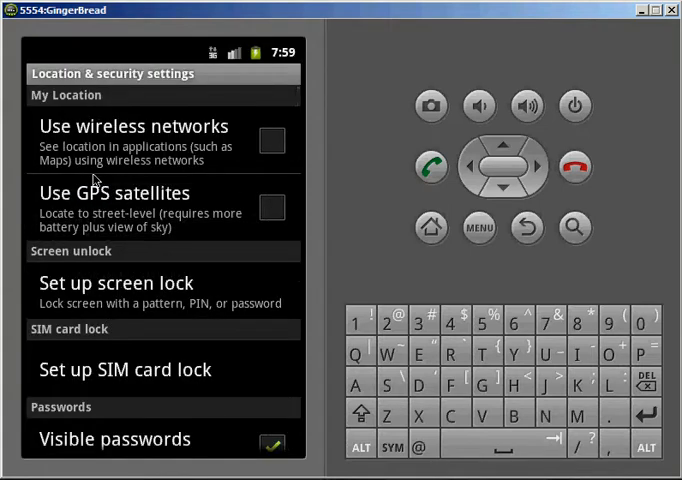
pyautogui.moveTo(60, 214)
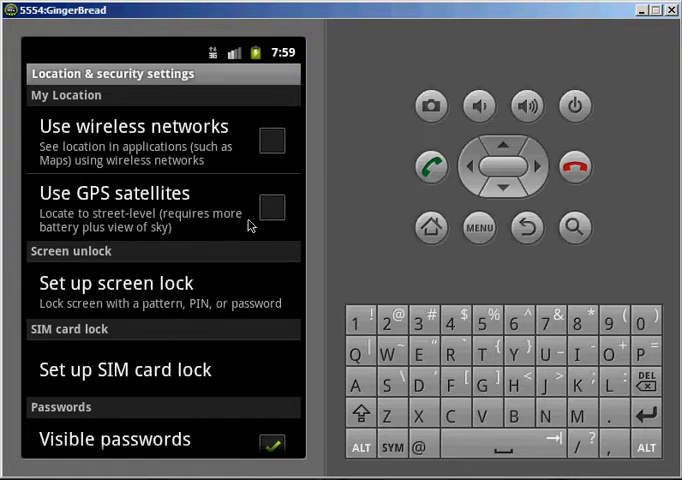
pyautogui.click(272, 208)
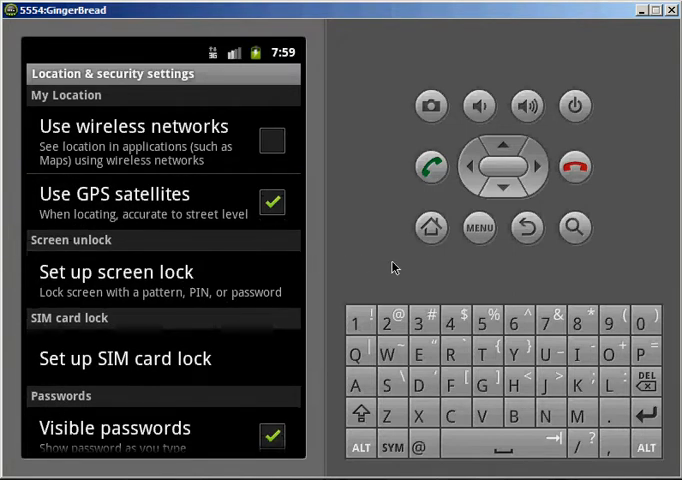
pyautogui.click(528, 228)
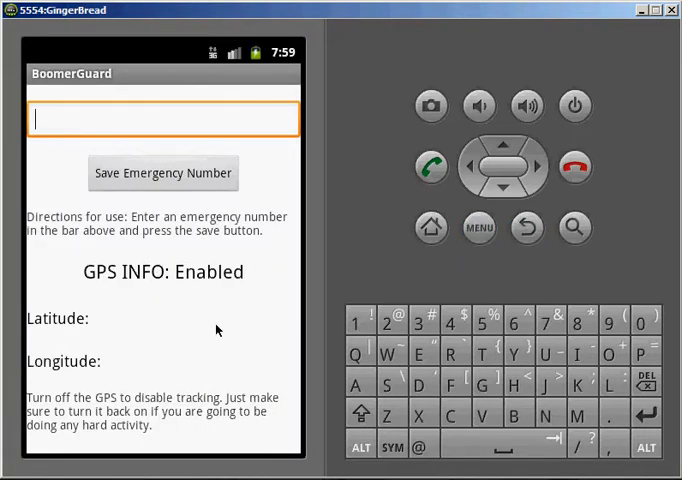
pyautogui.moveTo(94, 274)
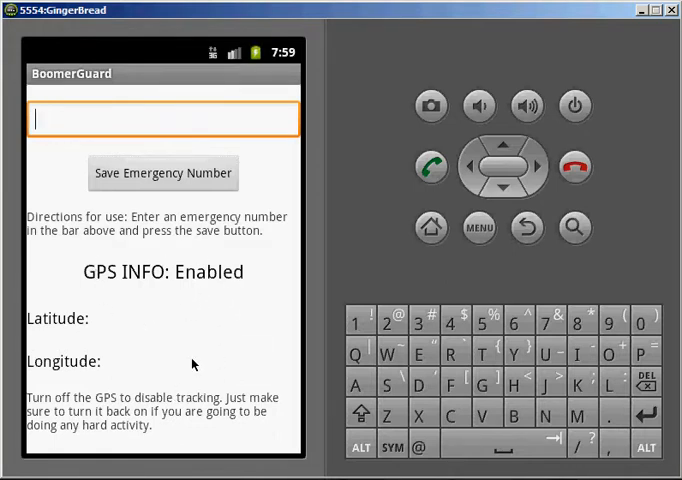
pyautogui.moveTo(202, 316)
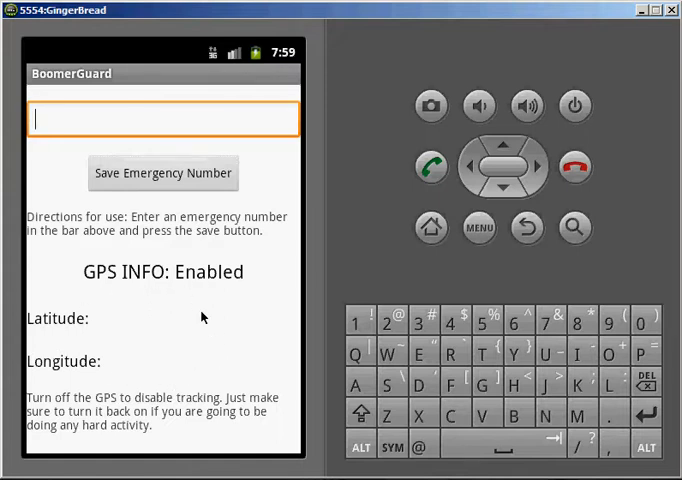
pyautogui.moveTo(188, 384)
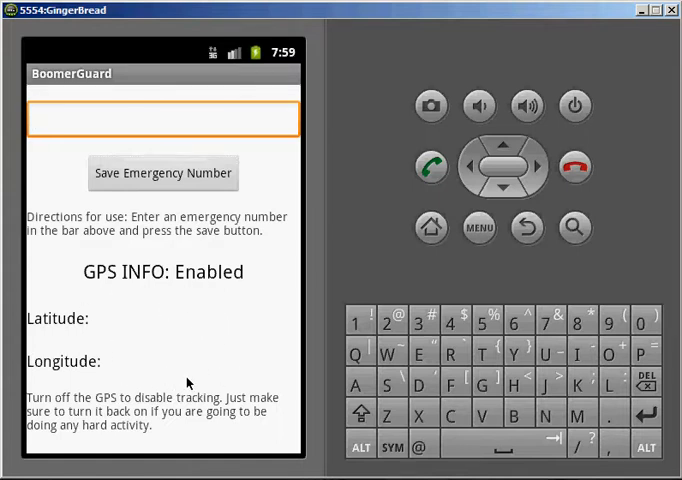
pyautogui.click(164, 118)
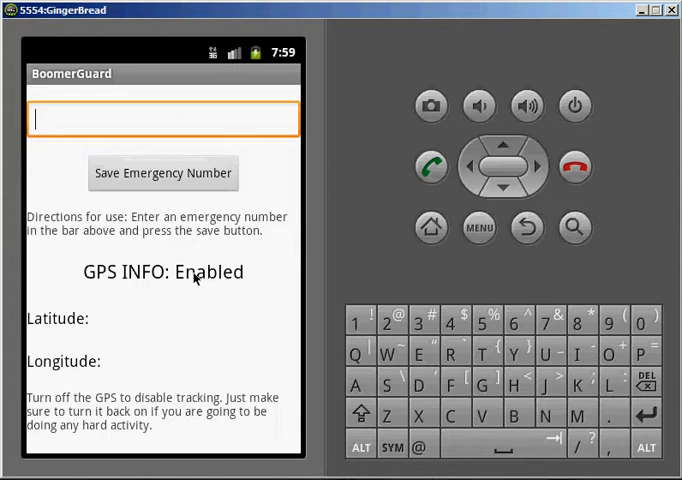
pyautogui.moveTo(210, 348)
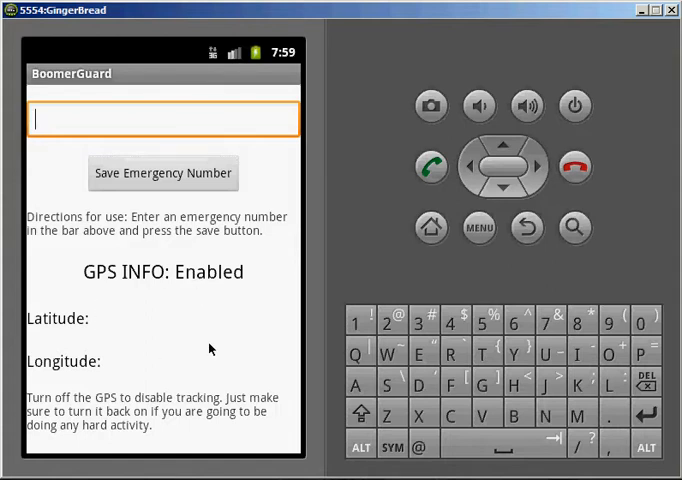
pyautogui.moveTo(196, 64)
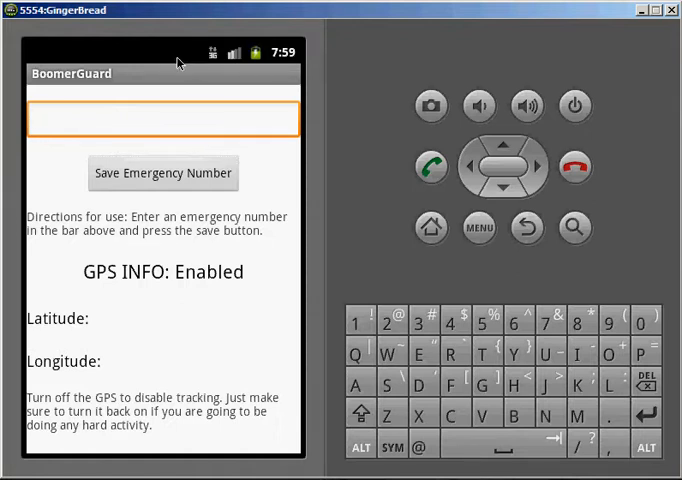
pyautogui.click(164, 118)
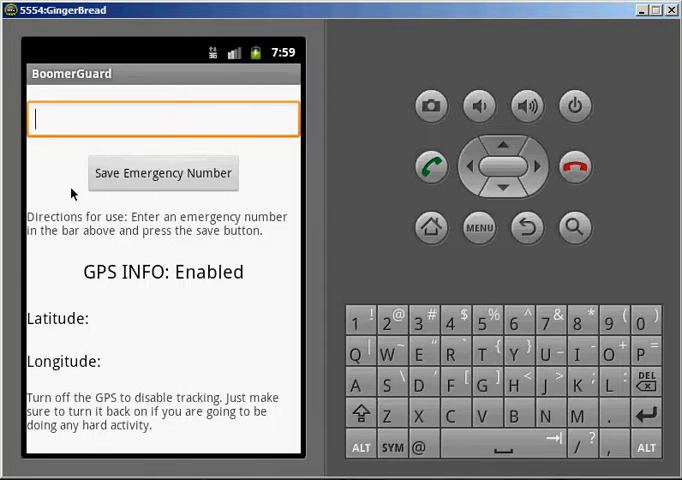
pyautogui.moveTo(162, 360)
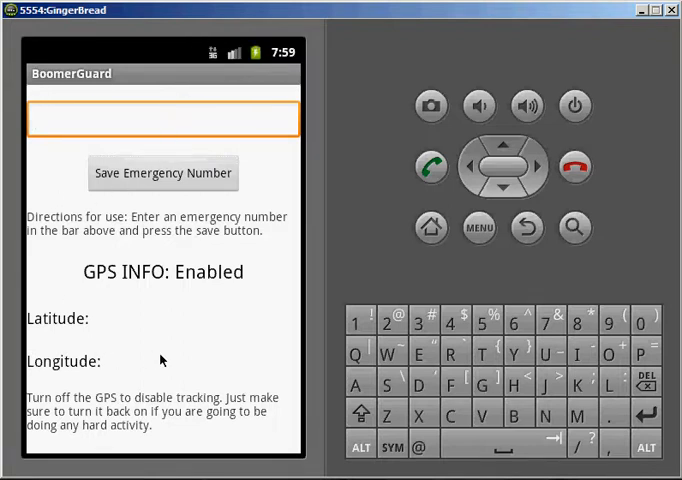
pyautogui.click(164, 118)
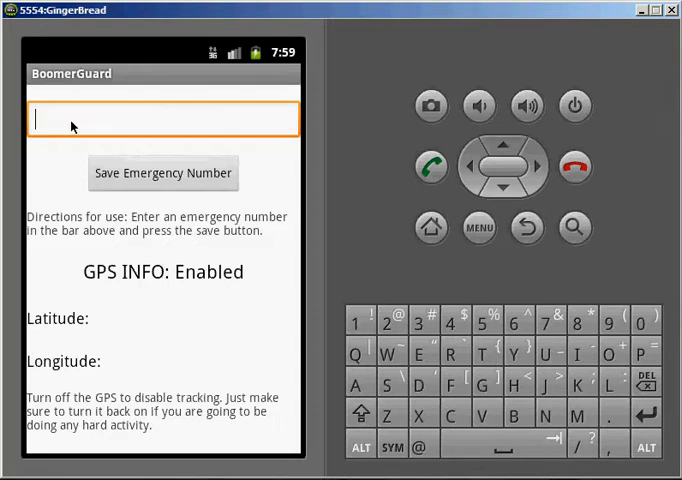
# - Enter 1911 in the number field and save it as the emergency number
pyautogui.click(164, 118)
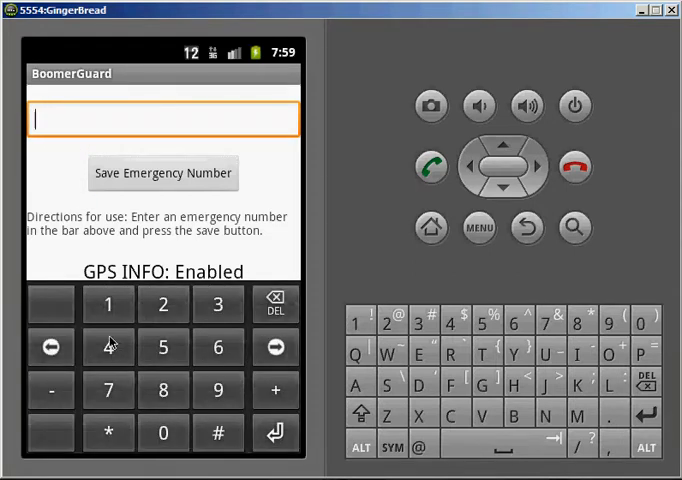
pyautogui.click(108, 304)
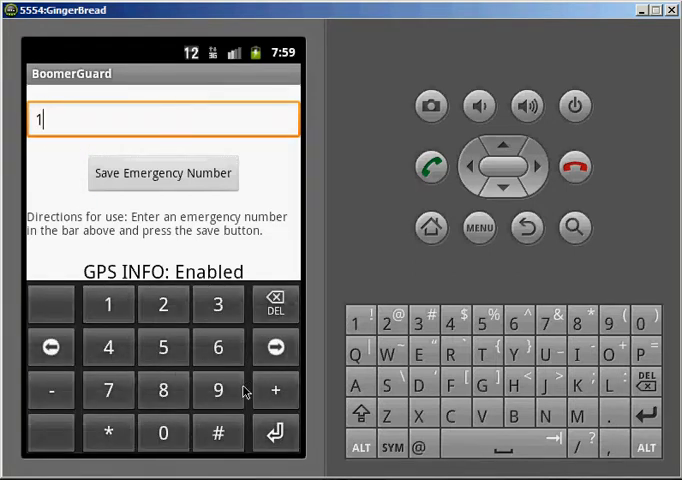
pyautogui.click(108, 304)
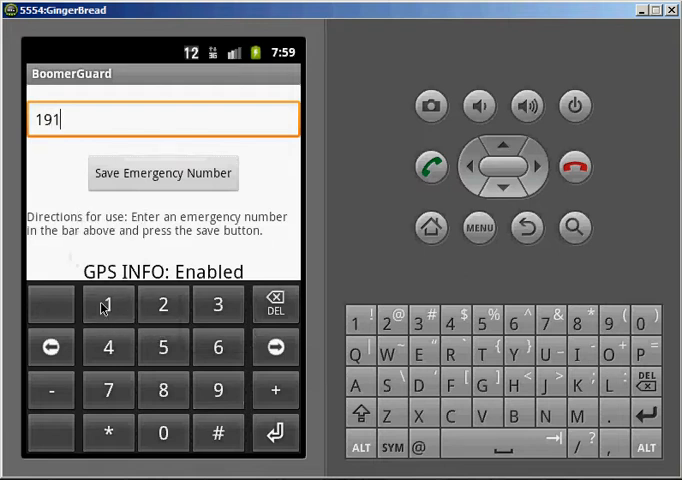
pyautogui.click(108, 304)
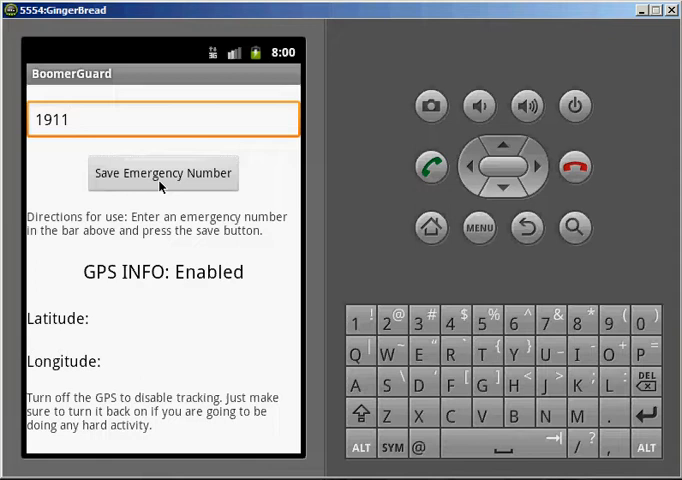
pyautogui.click(162, 172)
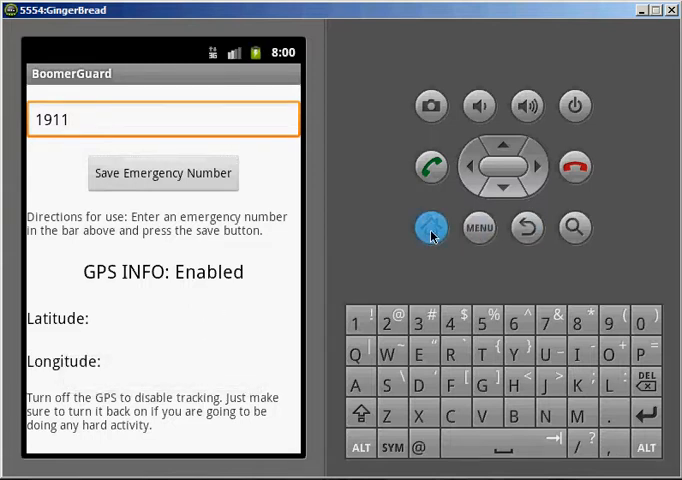
# - Return to the home screen and show its options menu with Add, Wallpaper and Settings
pyautogui.click(432, 228)
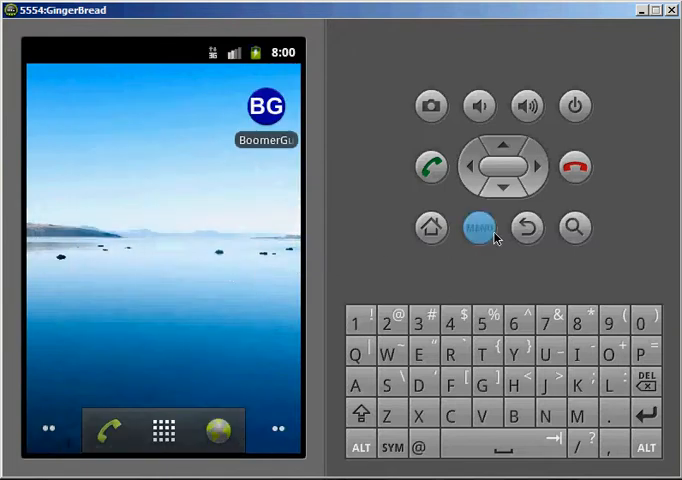
pyautogui.click(478, 228)
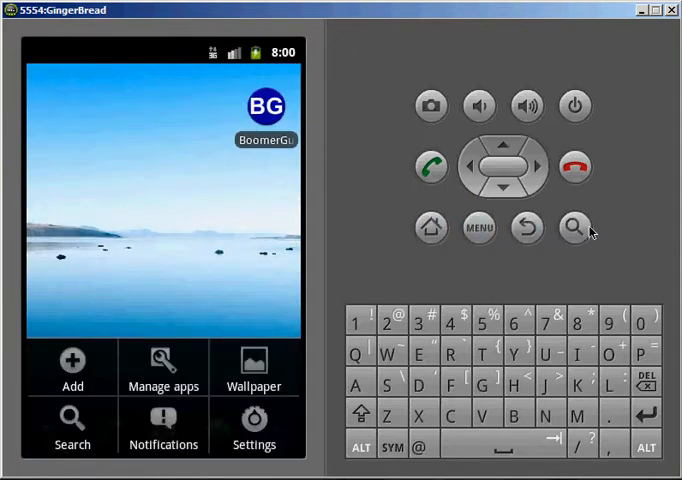
pyautogui.moveTo(578, 260)
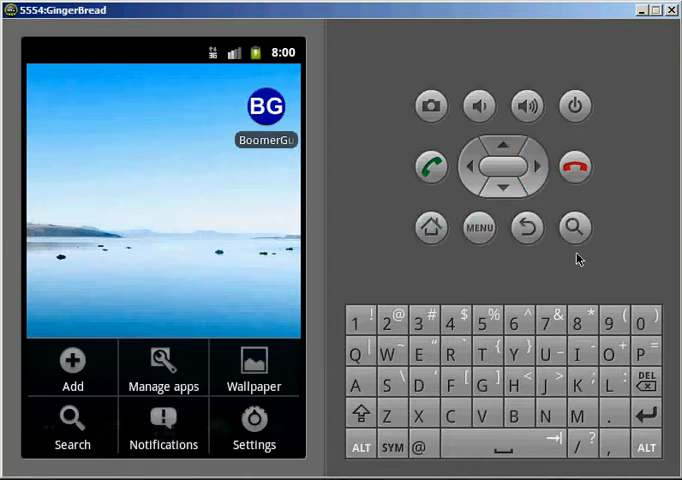
pyautogui.moveTo(610, 248)
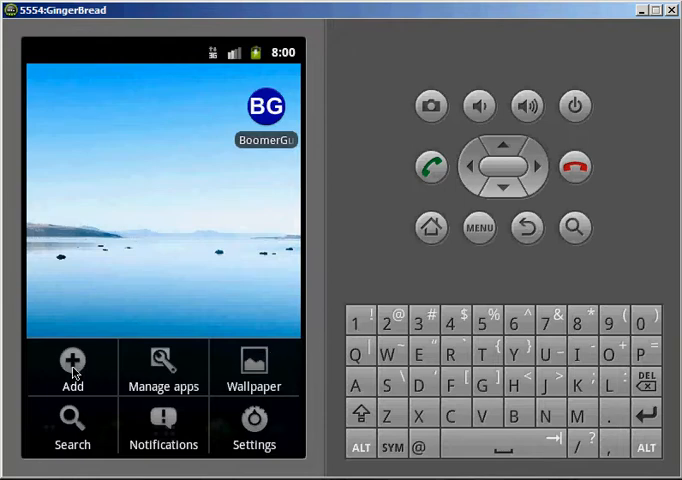
# - Add the BoomerGuard widget to the home screen via Add > Widgets
pyautogui.click(72, 376)
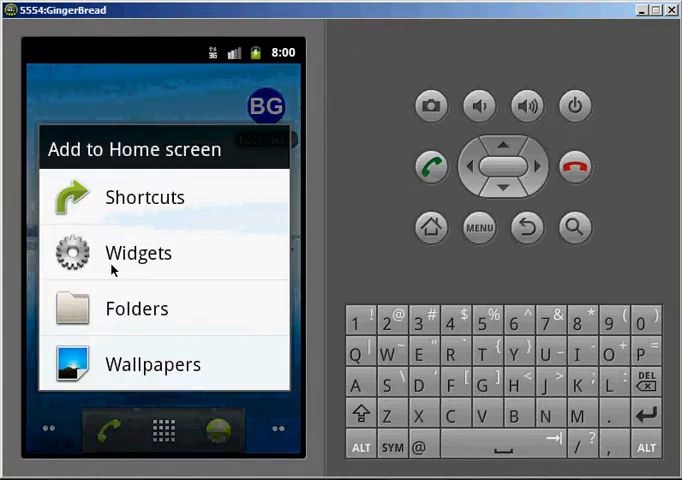
pyautogui.click(138, 252)
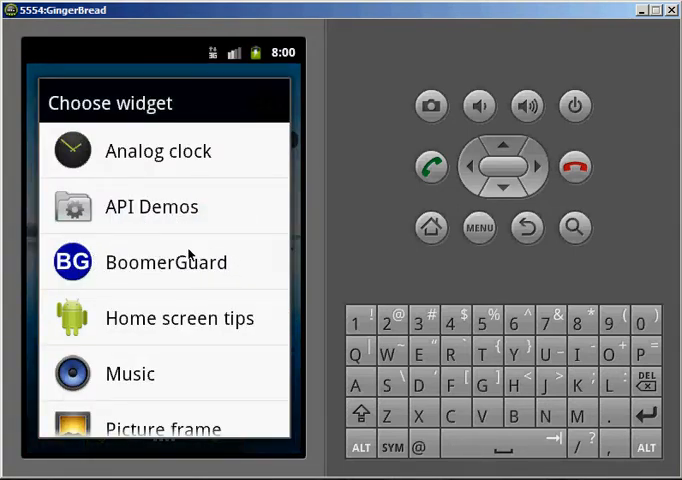
pyautogui.moveTo(120, 276)
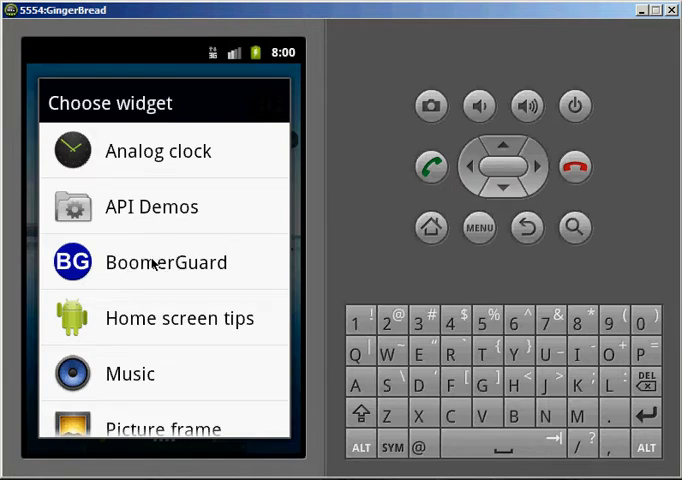
pyautogui.click(164, 262)
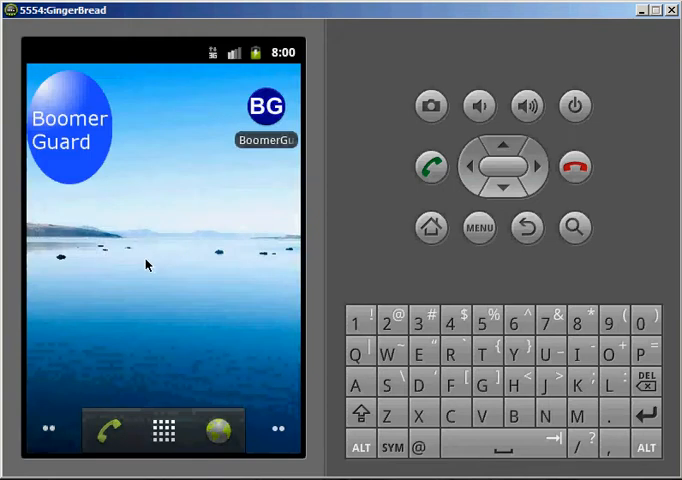
pyautogui.moveTo(132, 120)
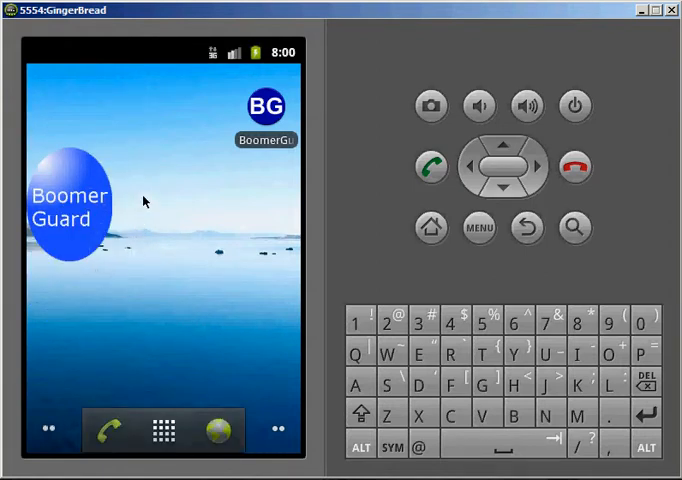
pyautogui.moveTo(144, 258)
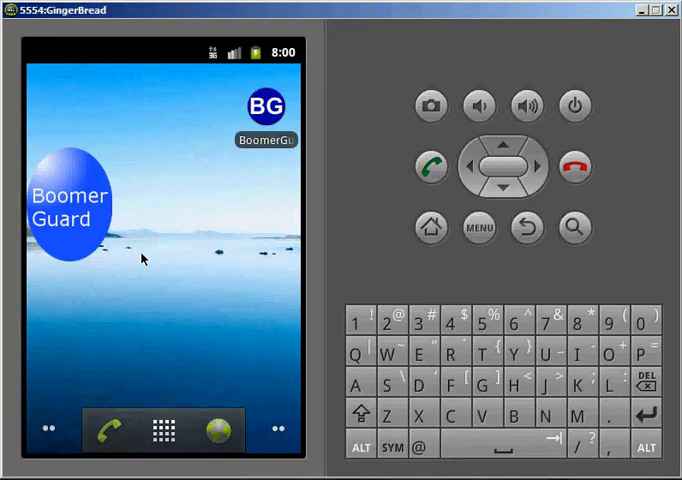
pyautogui.moveTo(70, 210)
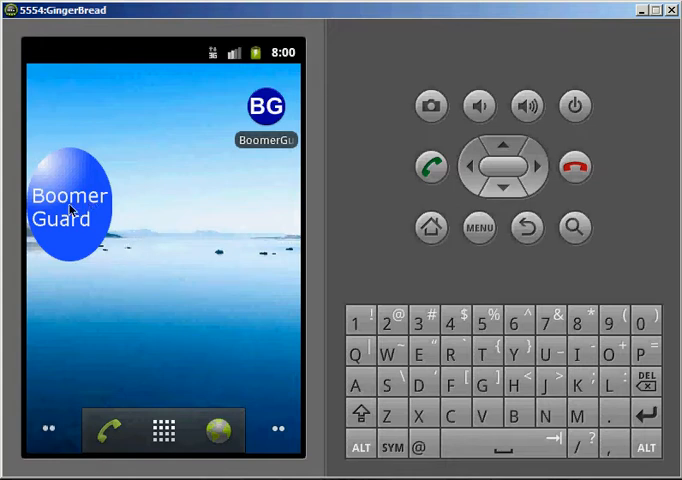
pyautogui.moveTo(348, 140)
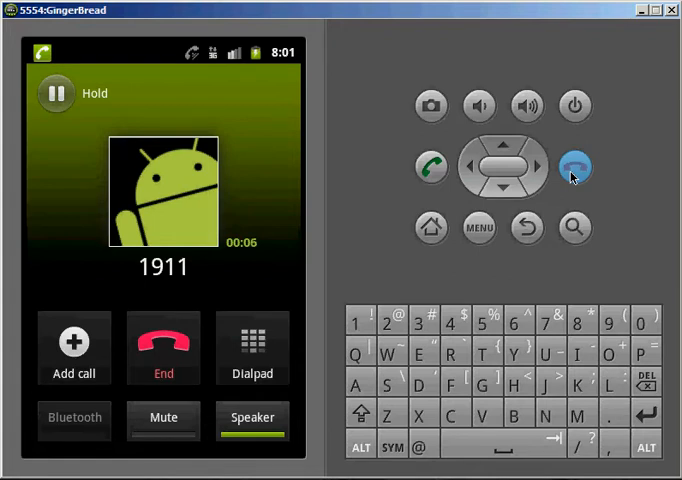
# - End the 1911 call placed from the widget, leaving it in the call log
pyautogui.click(574, 166)
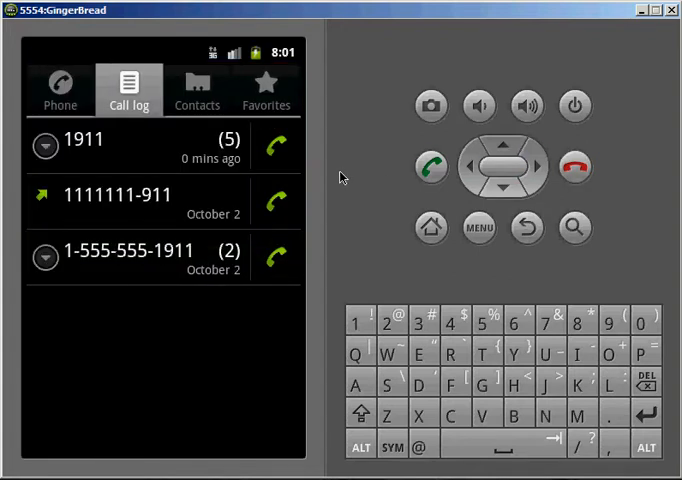
pyautogui.moveTo(376, 232)
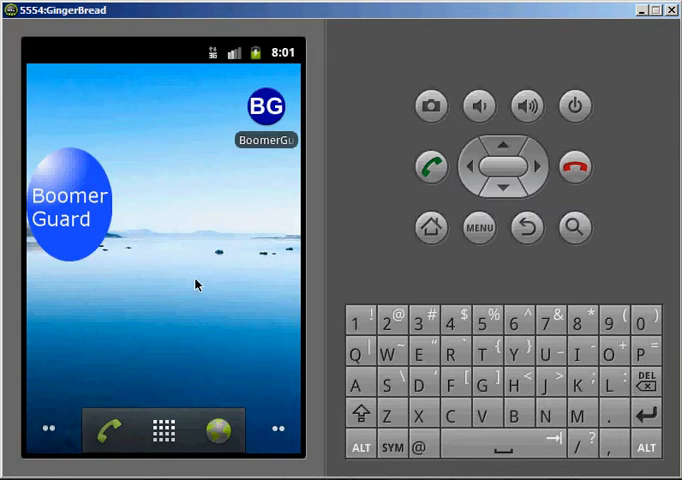
pyautogui.moveTo(194, 224)
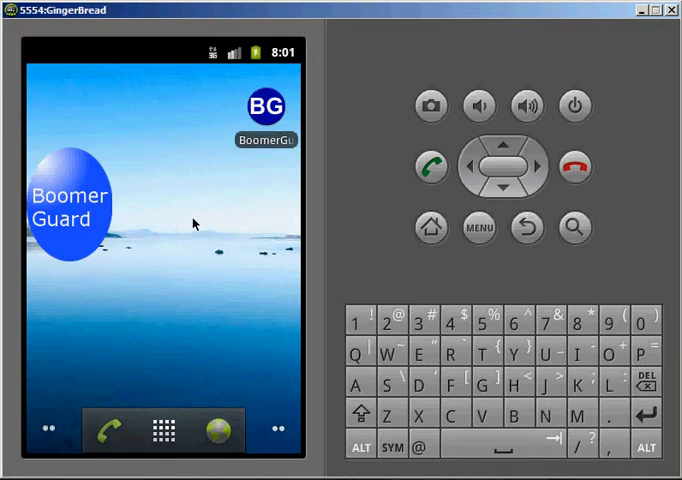
pyautogui.moveTo(16, 312)
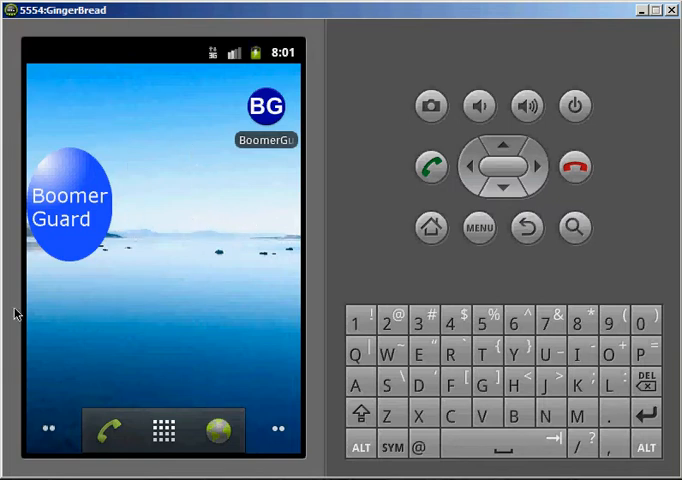
pyautogui.moveTo(48, 320)
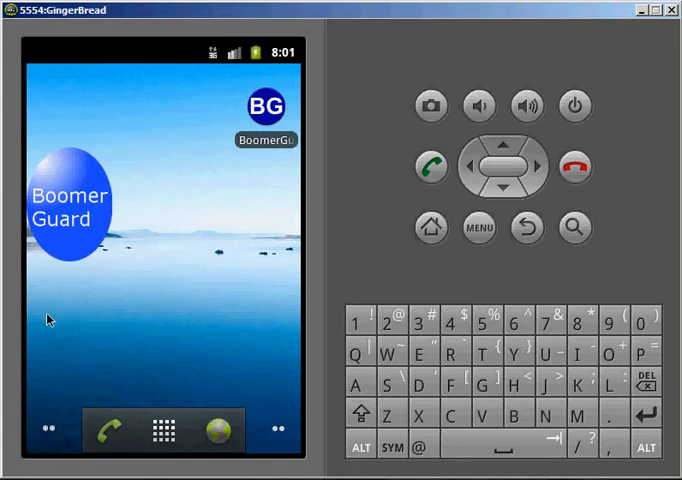
pyautogui.moveTo(32, 310)
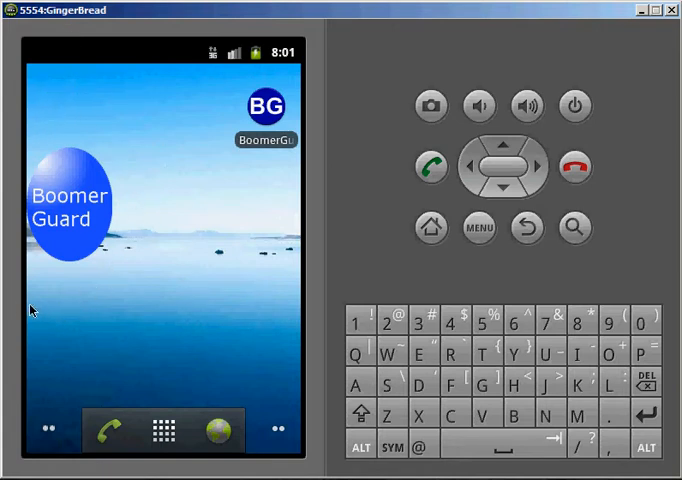
pyautogui.moveTo(16, 324)
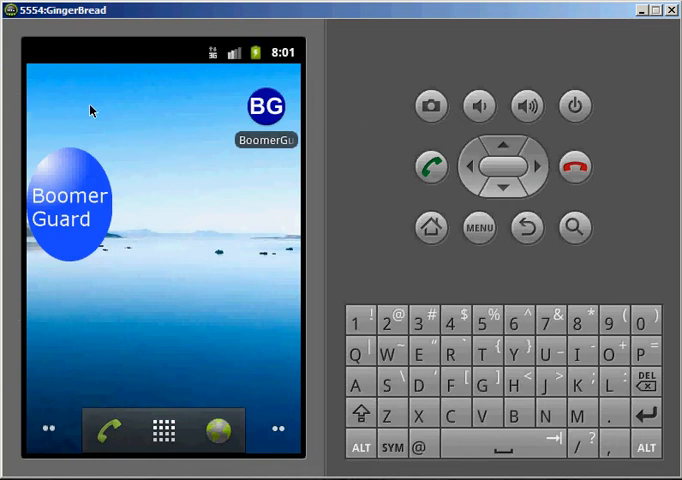
pyautogui.moveTo(170, 152)
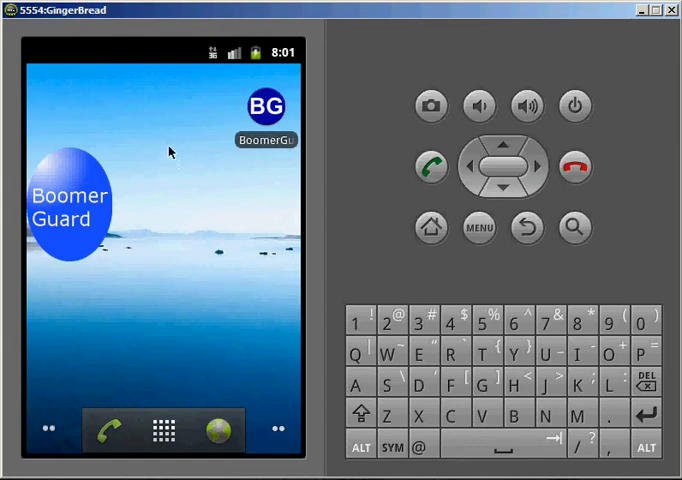
pyautogui.moveTo(64, 312)
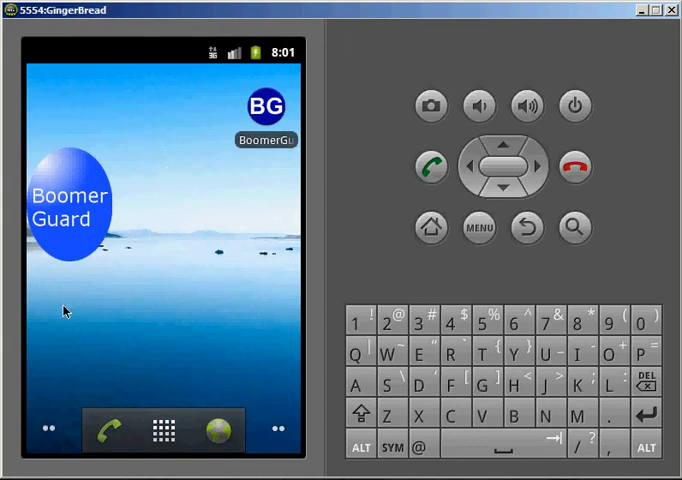
pyautogui.moveTo(364, 220)
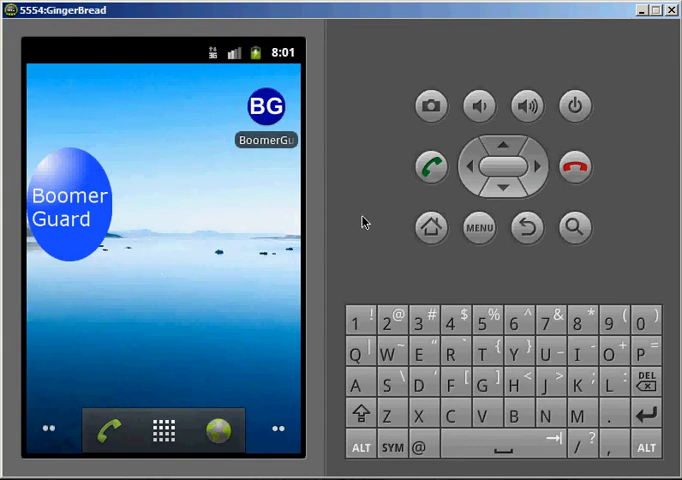
pyautogui.moveTo(352, 192)
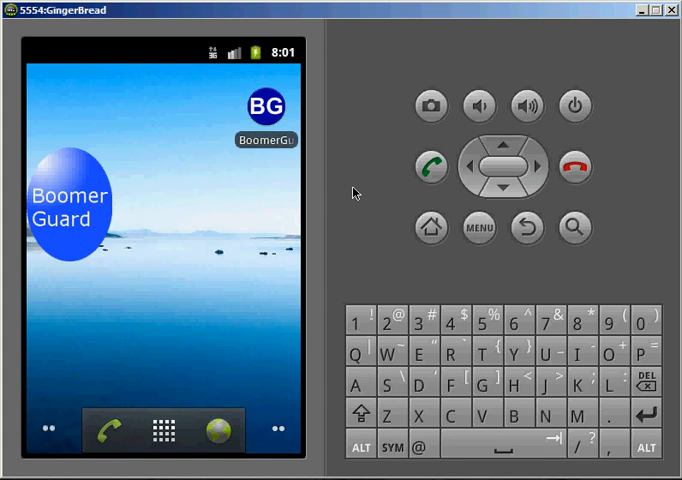